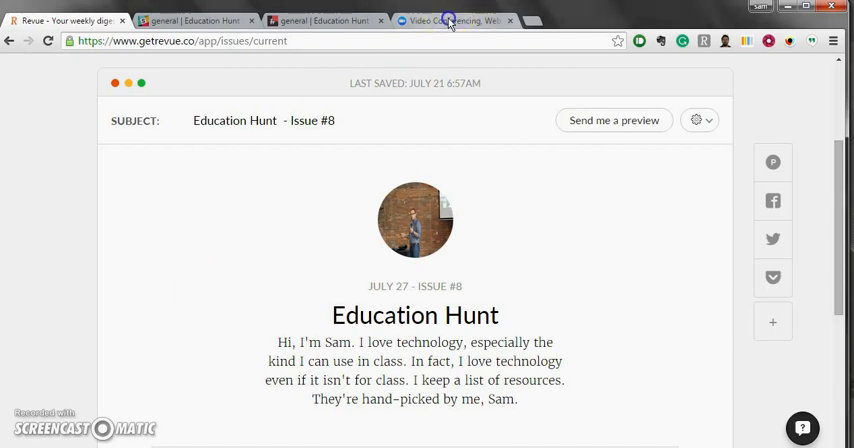
Switch to the 'Video Conferencing, Web…' tab with the Zoom desktop app beside it.
left_click(450, 20)
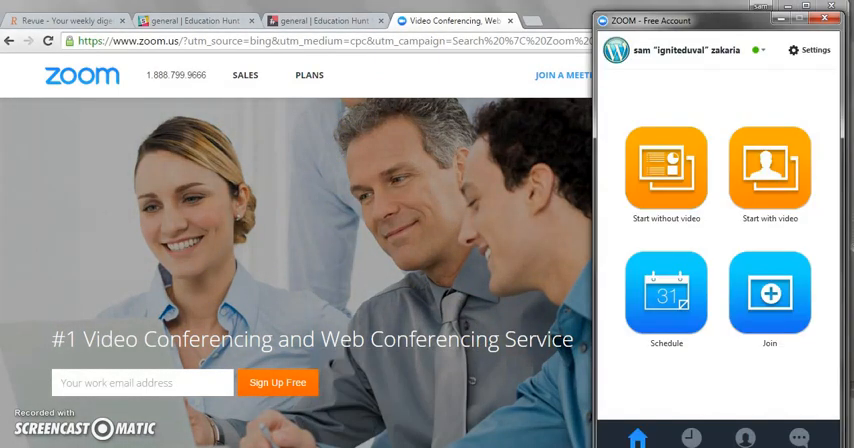
mouse_move(714, 218)
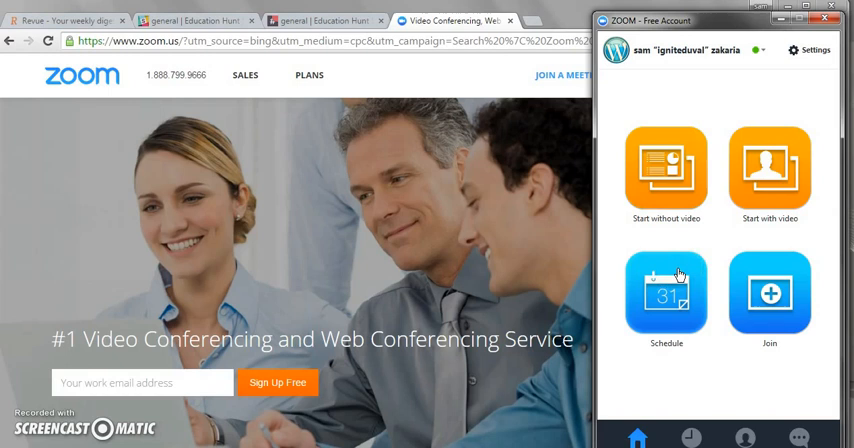
mouse_move(778, 291)
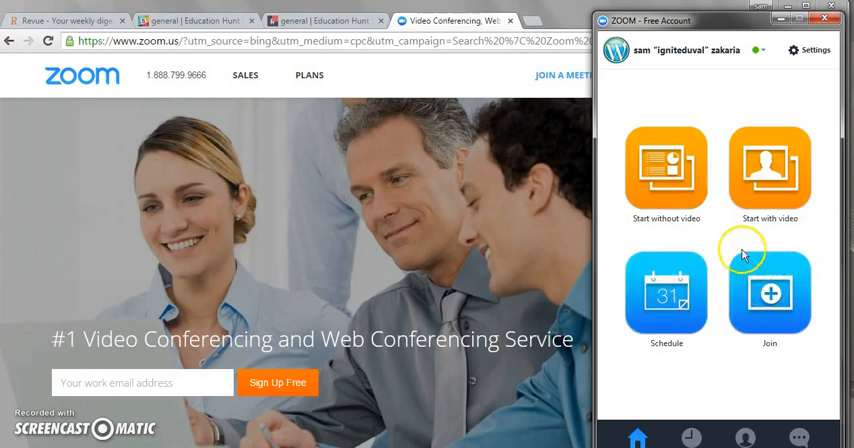
mouse_move(703, 205)
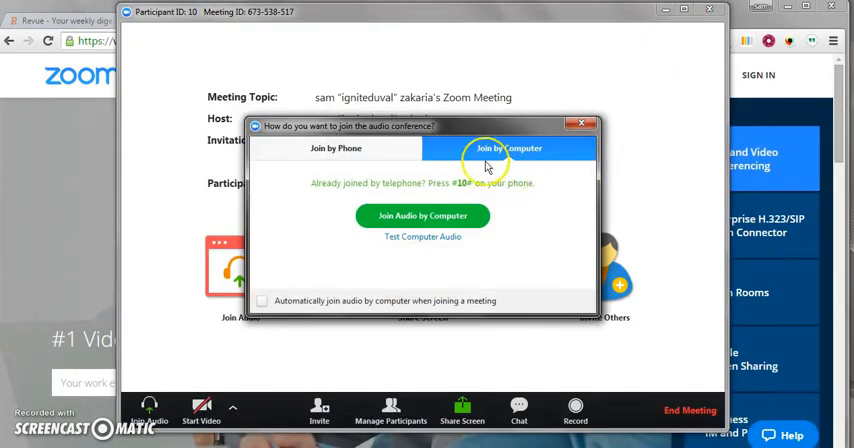
Share the entire Desktop from the Share Screen window picker.
left_click(422, 215)
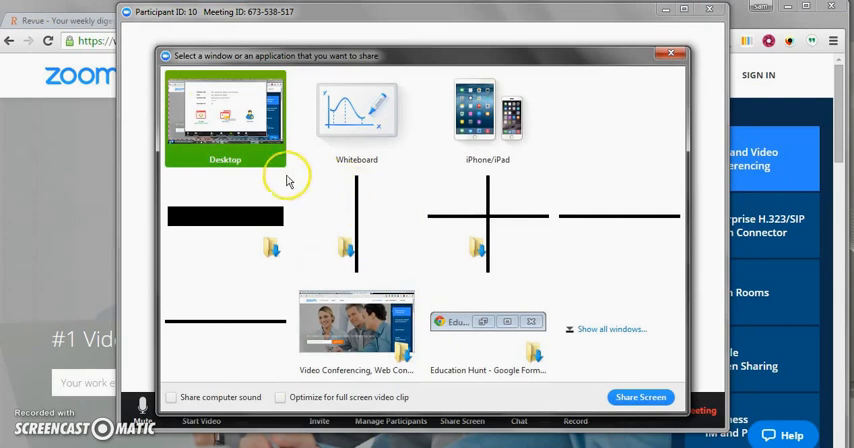
mouse_move(222, 107)
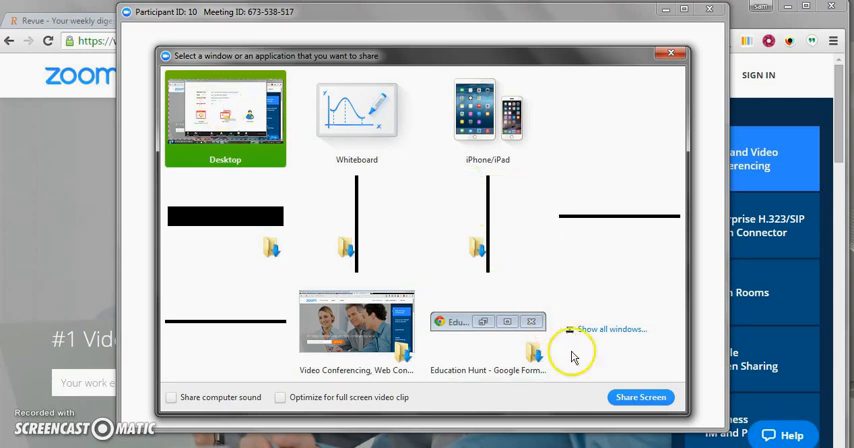
left_click(646, 396)
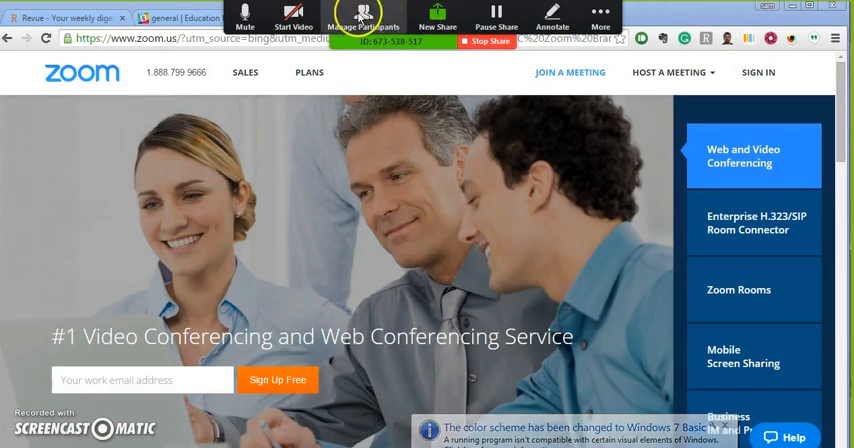
Open Manage Participants from the sharing toolbar, showing the host as sole participant.
left_click(380, 14)
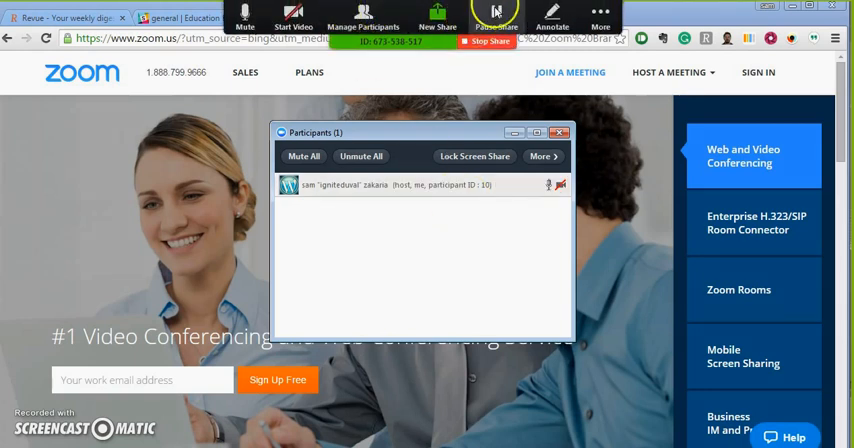
left_click(620, 13)
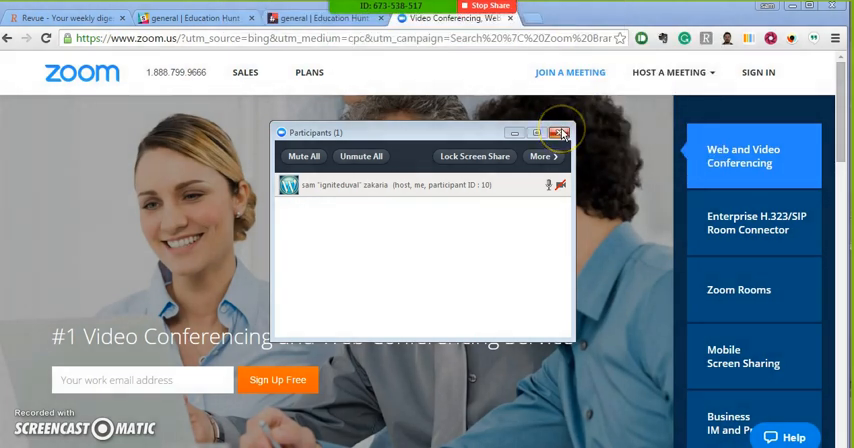
Close the Participants window, stop sharing and end the meeting.
left_click(563, 130)
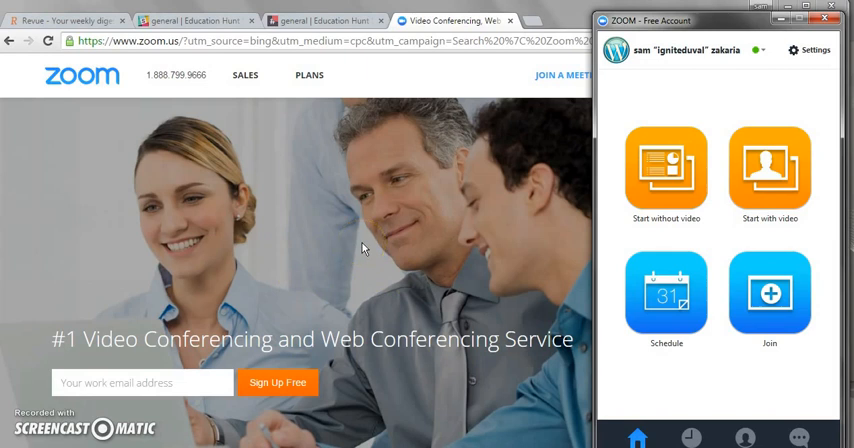
mouse_move(22, 134)
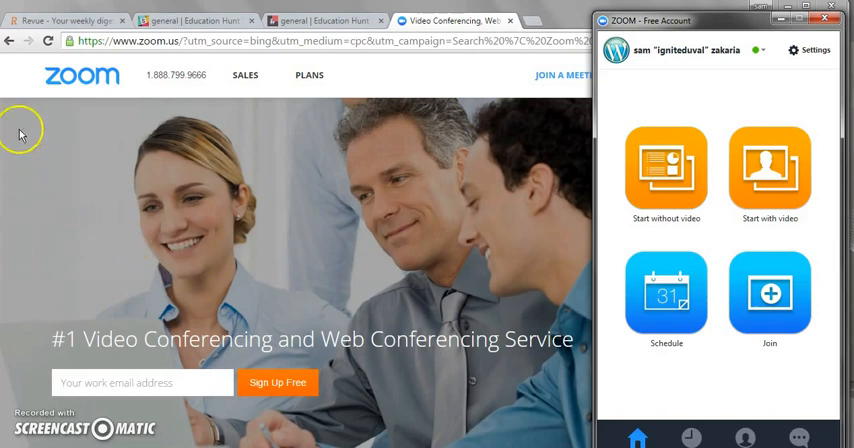